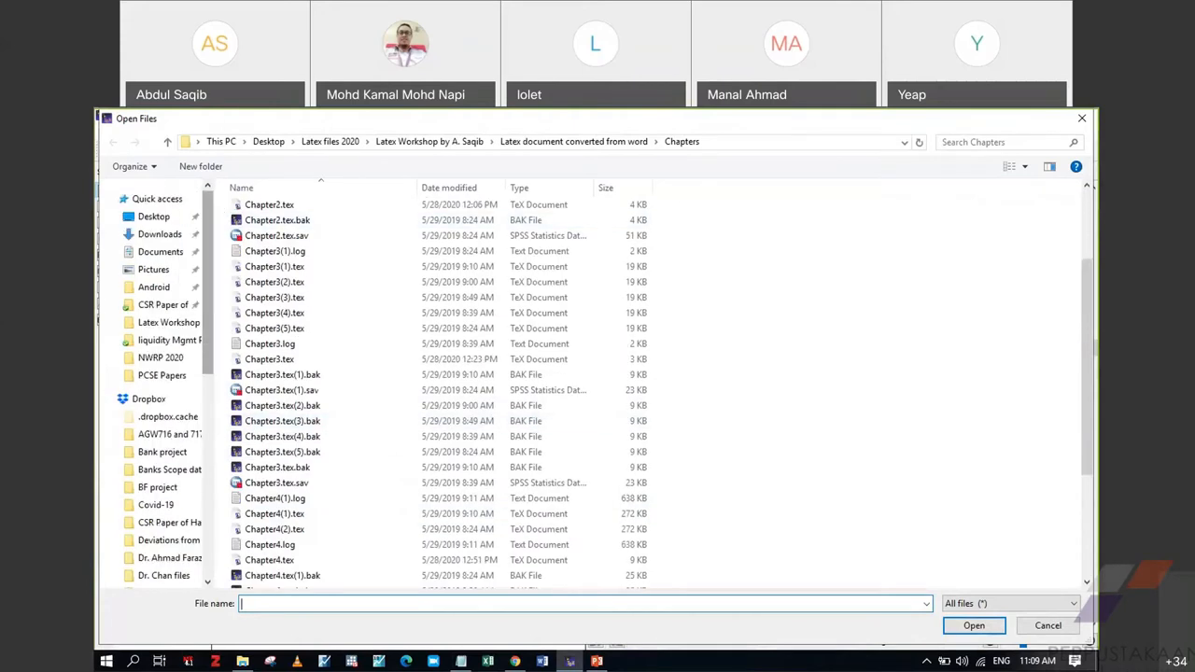
{"action": "mouse_move", "coordinate": [1082, 120]}
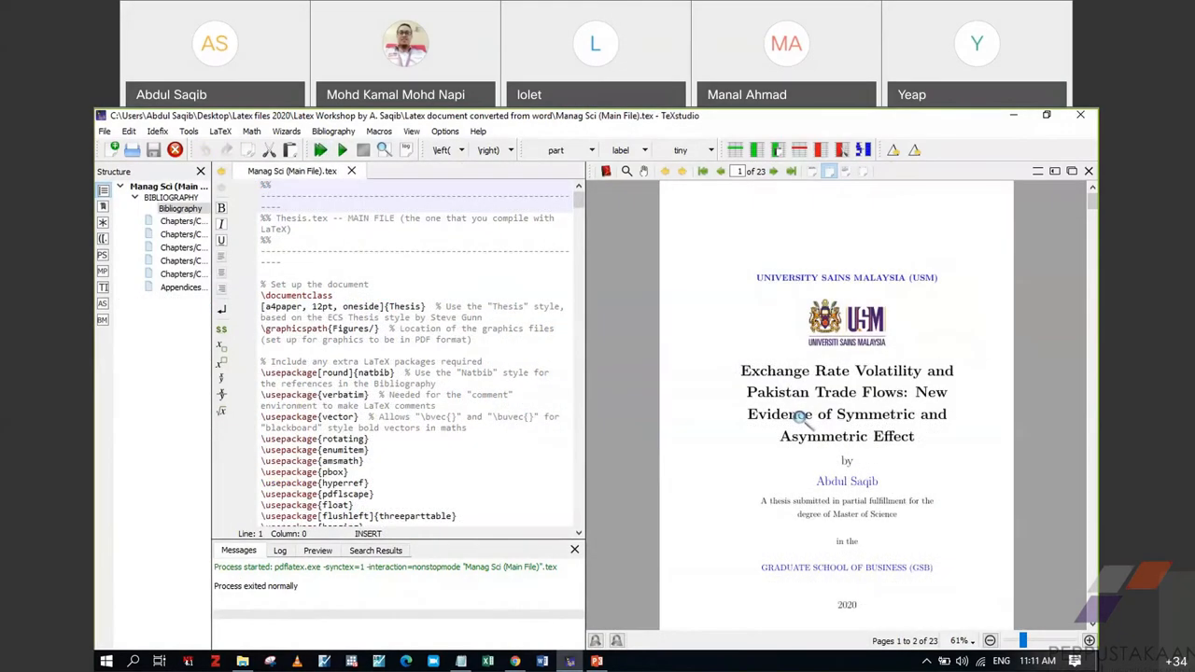
{"action": "mouse_move", "coordinate": [907, 334]}
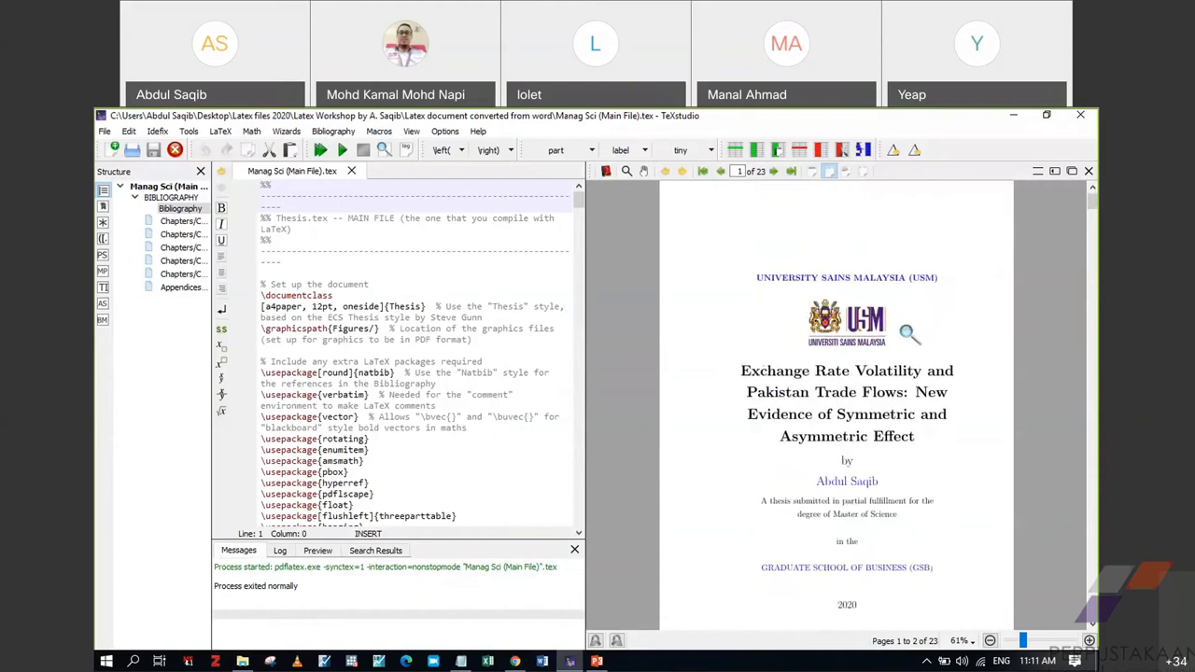
{"action": "mouse_move", "coordinate": [877, 284]}
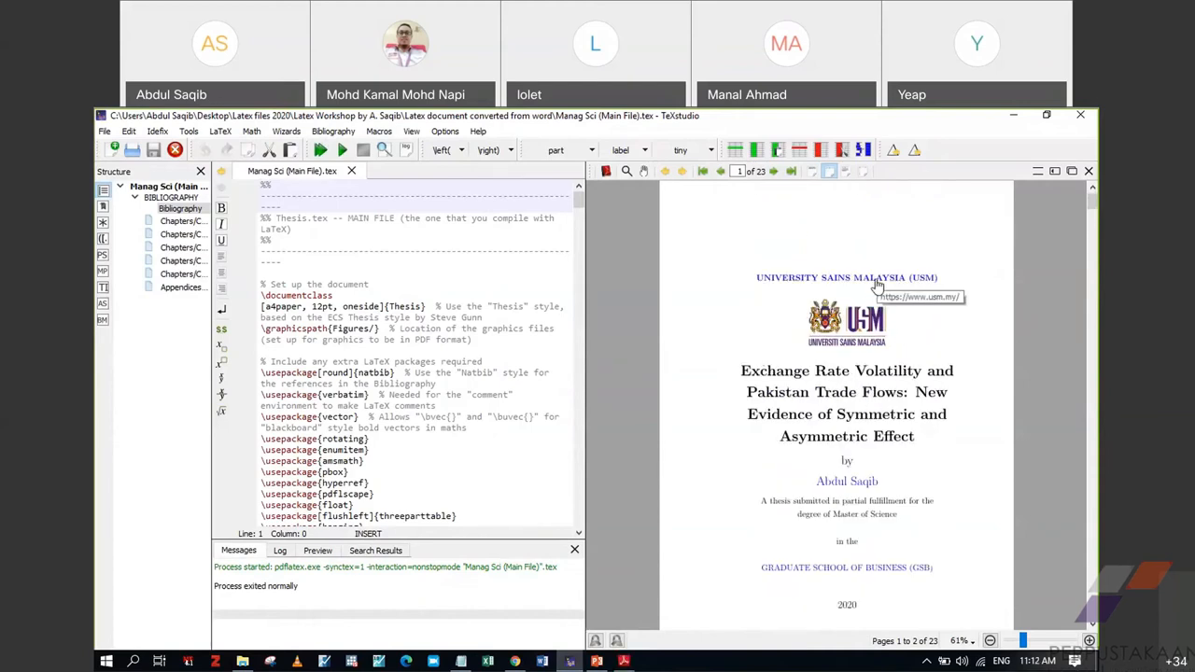
{"action": "mouse_move", "coordinate": [875, 283]}
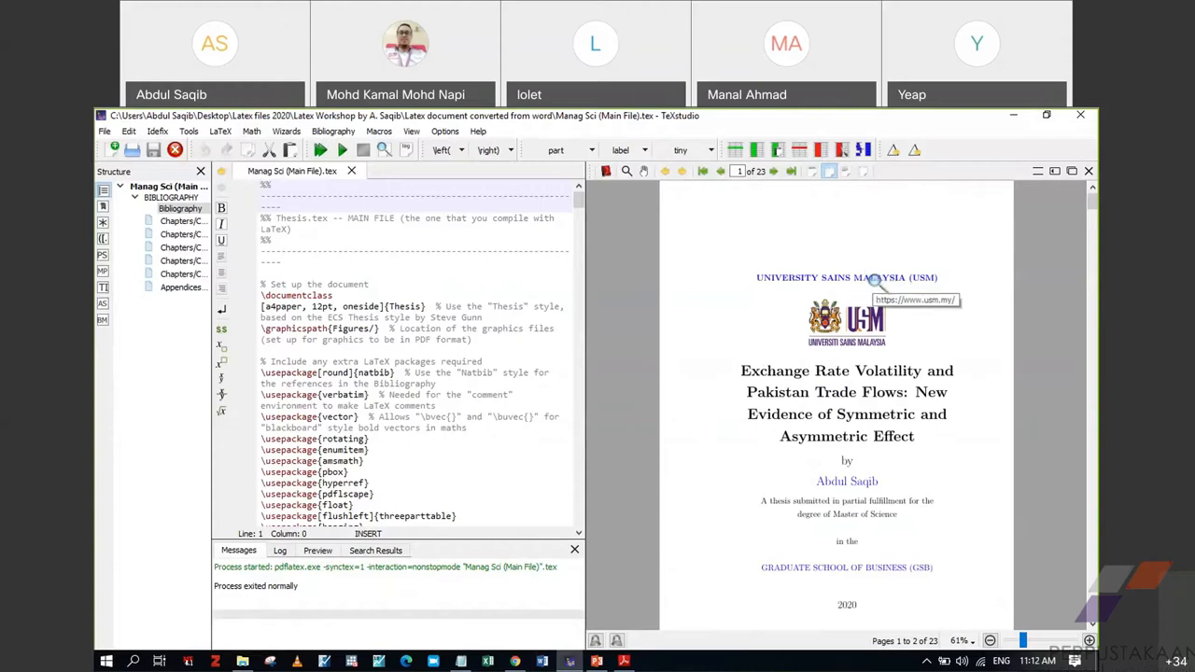
{"action": "mouse_move", "coordinate": [932, 200]}
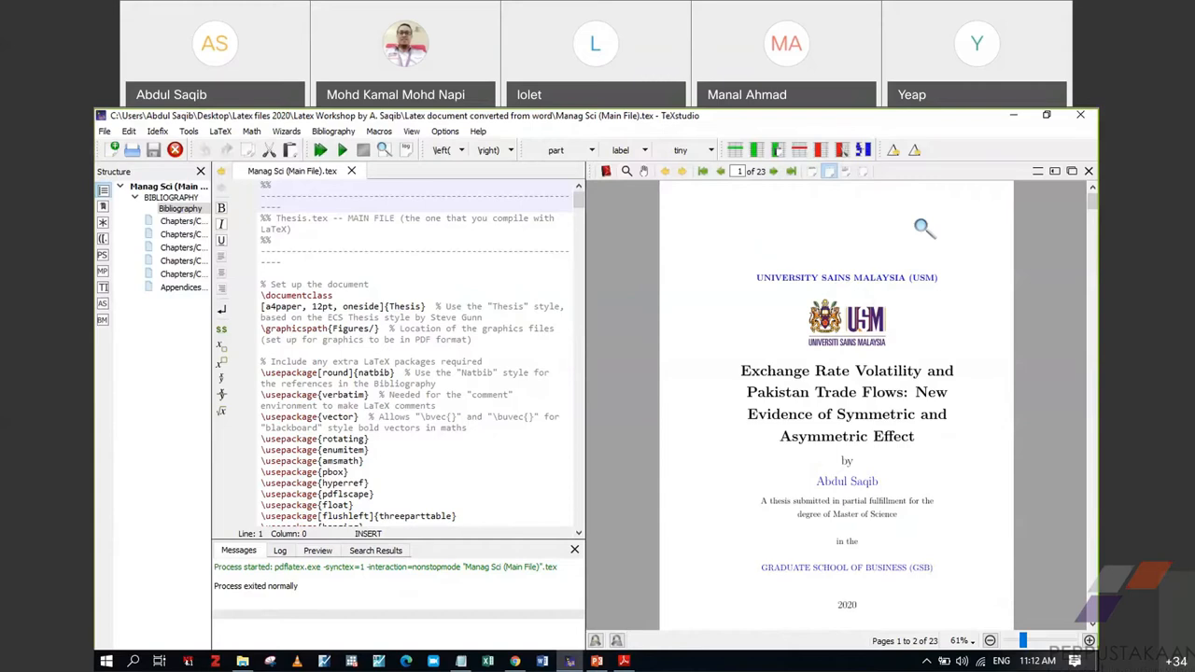
{"action": "mouse_move", "coordinate": [896, 280]}
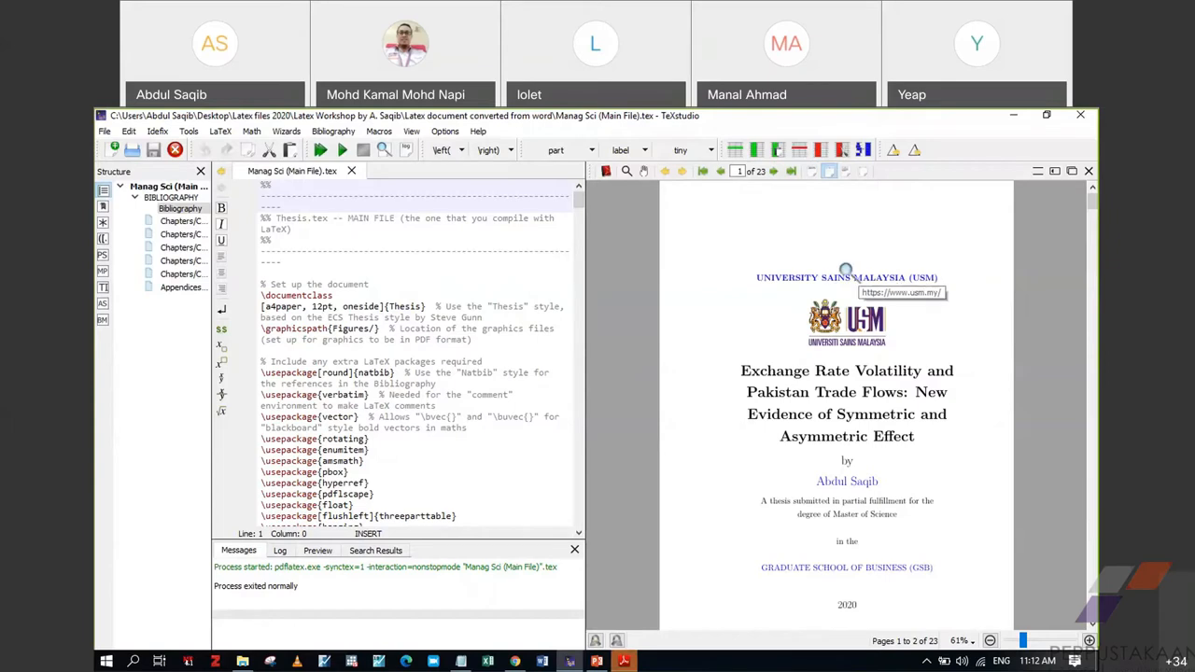
{"action": "mouse_move", "coordinate": [872, 285]}
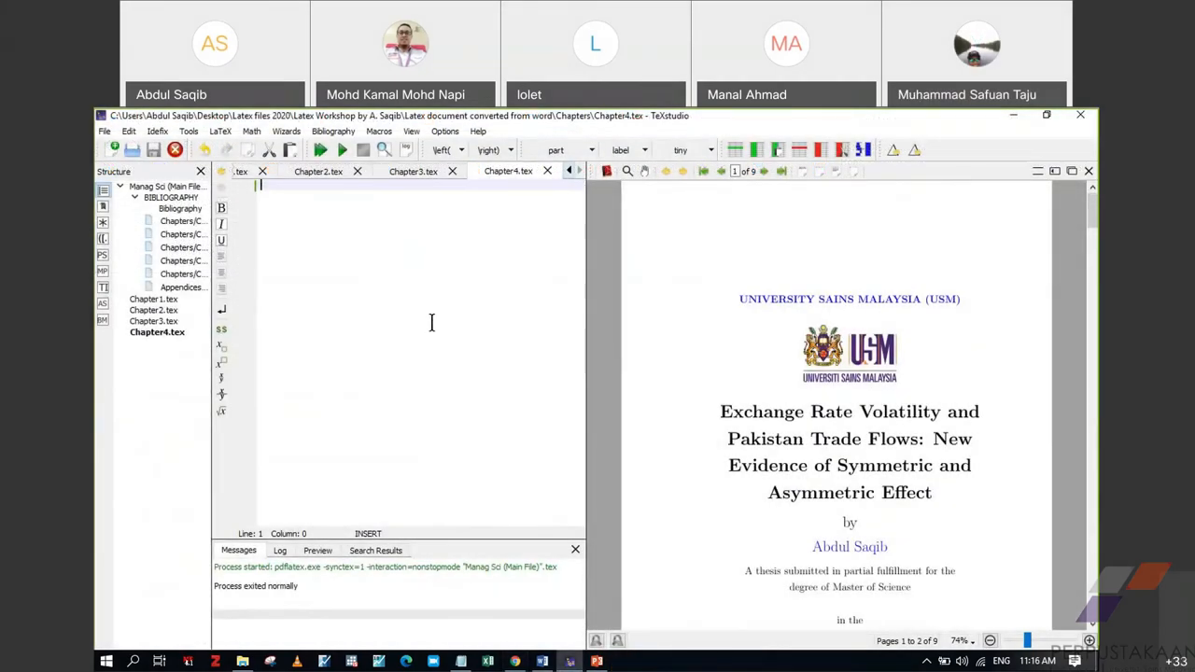
Step: Recompile the main file and bring the nine-page PDF's Contents page into view
{"action": "scroll", "scroll_direction": "down", "scroll_amount": 3}
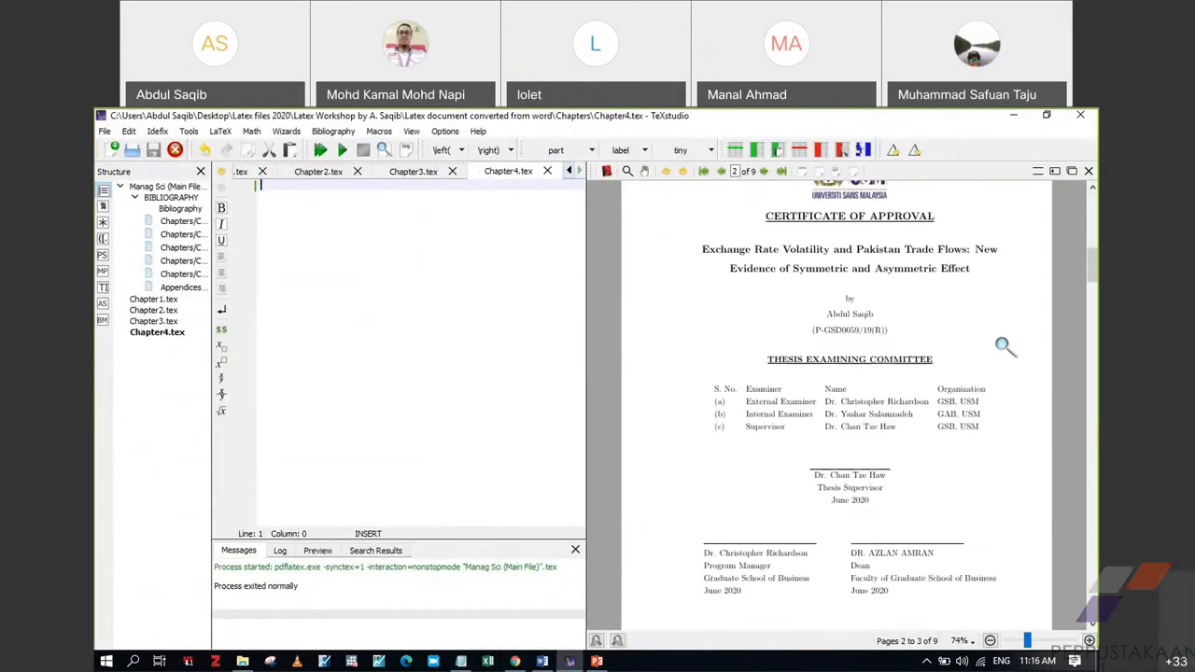
{"action": "scroll", "scroll_direction": "down", "scroll_amount": 3}
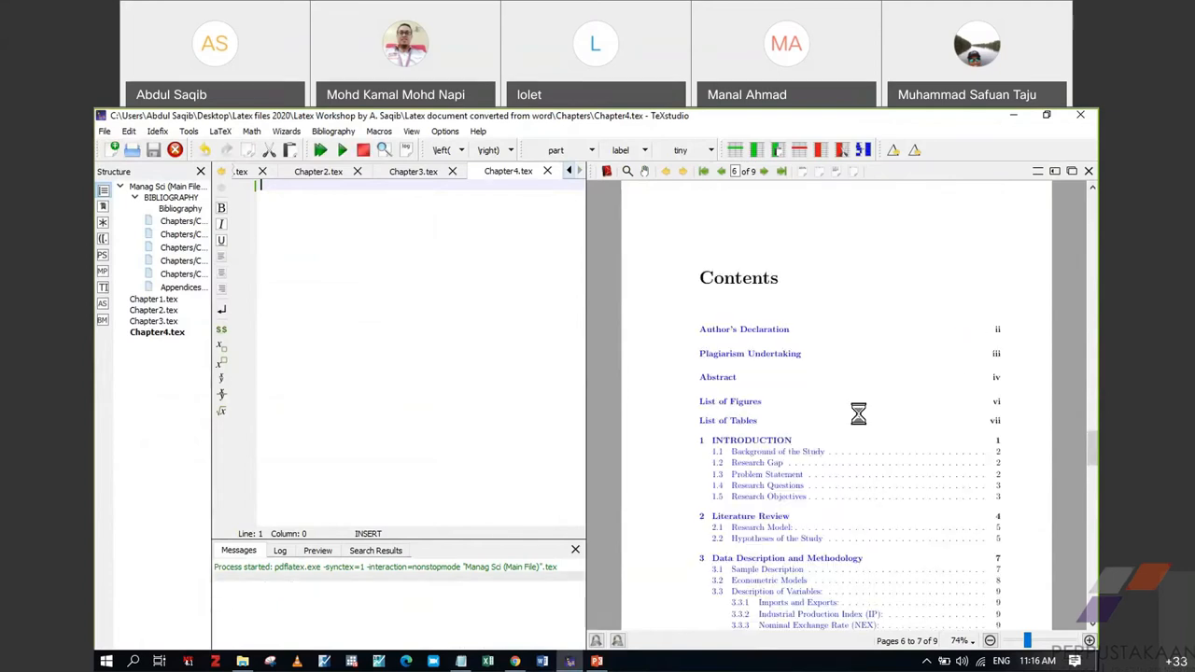
{"action": "mouse_move", "coordinate": [637, 271]}
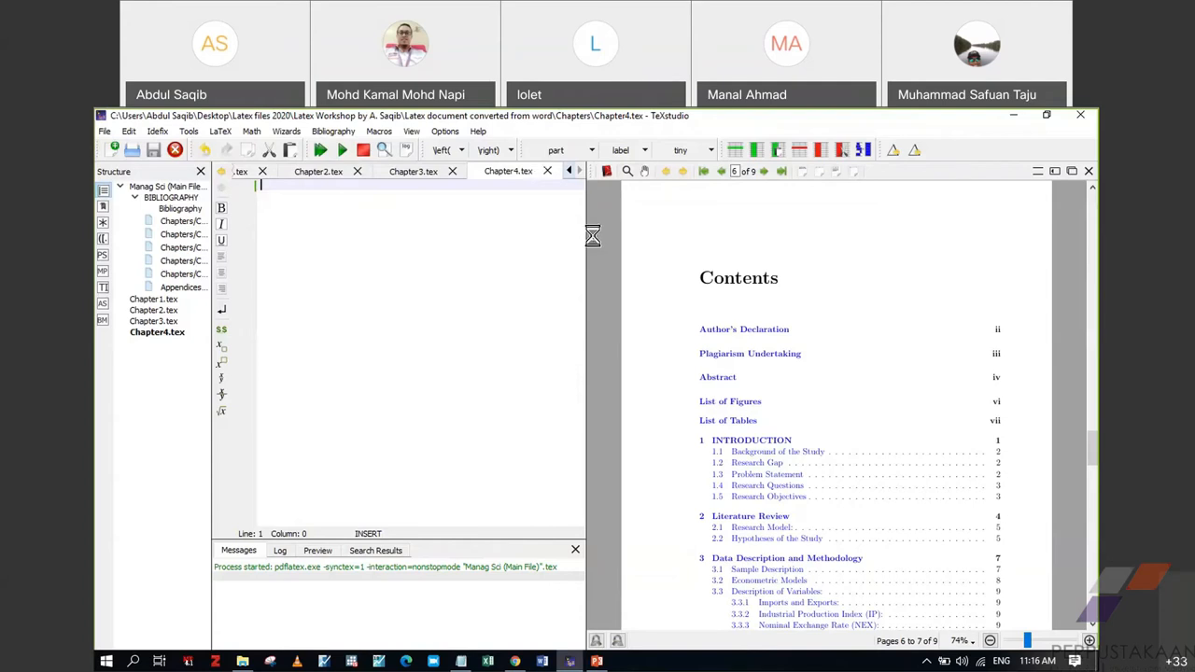
{"action": "mouse_move", "coordinate": [1045, 516]}
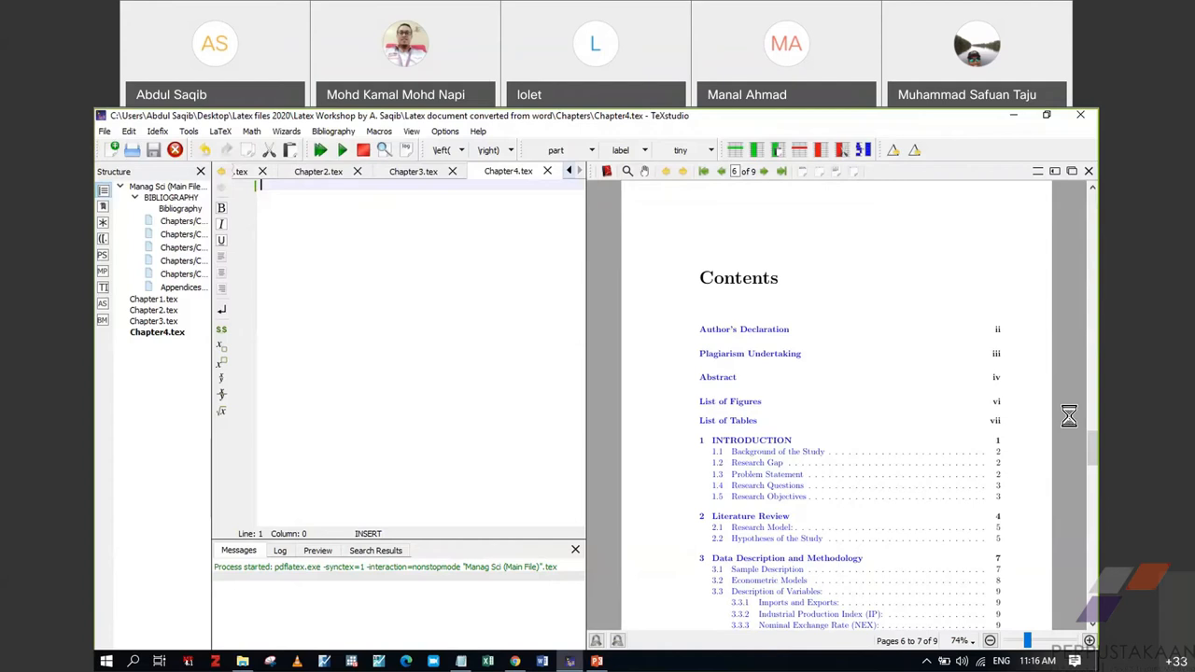
{"action": "mouse_move", "coordinate": [842, 456]}
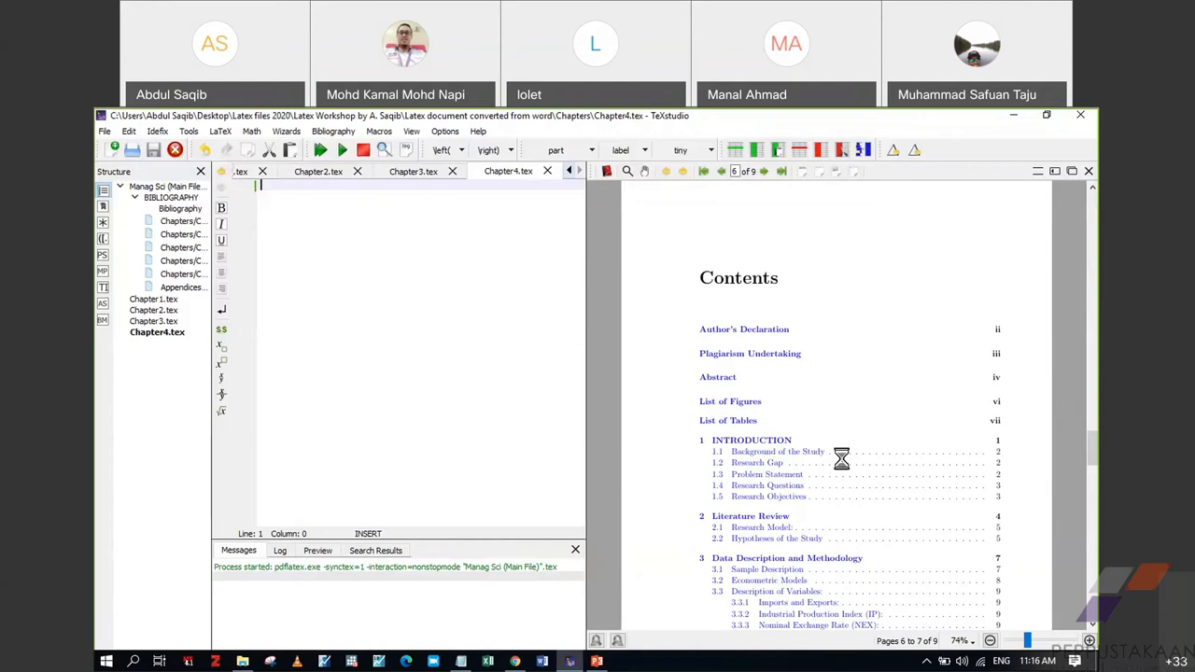
{"action": "left_click", "coordinate": [319, 149]}
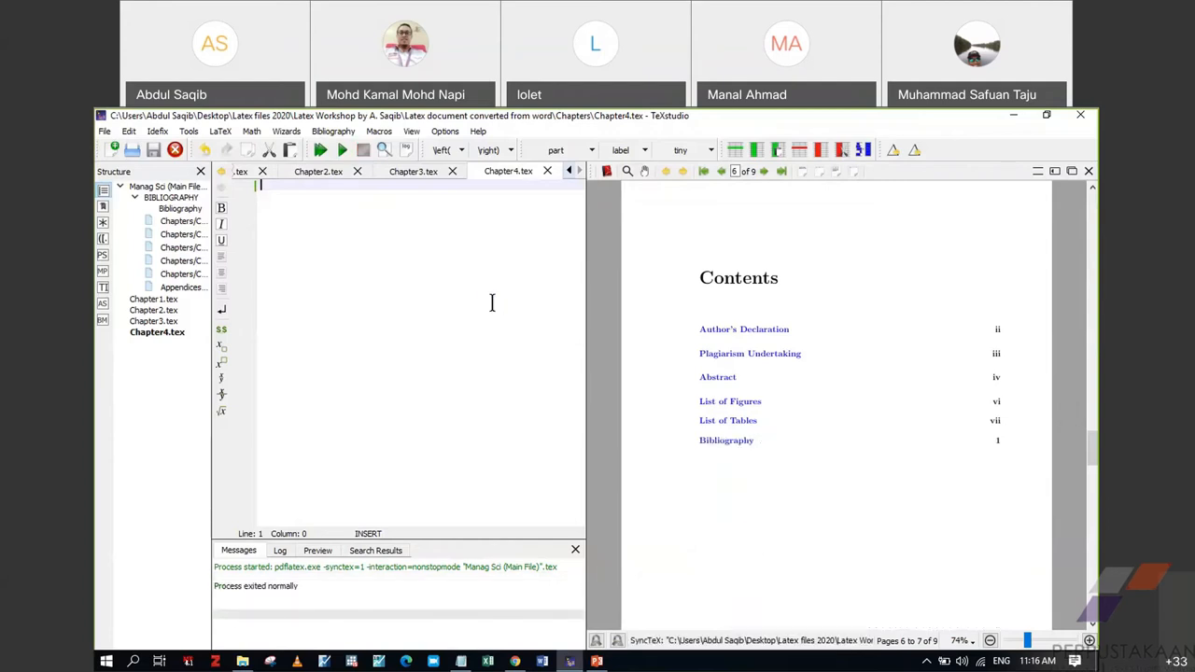
{"action": "mouse_move", "coordinate": [761, 427]}
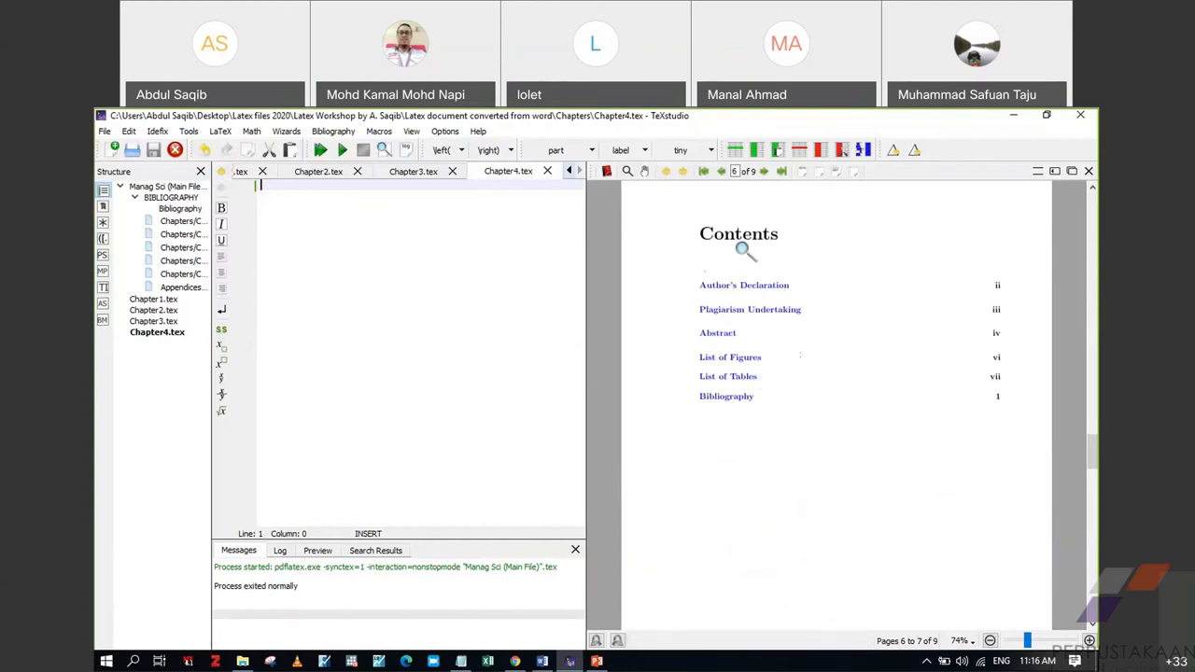
{"action": "mouse_move", "coordinate": [933, 367]}
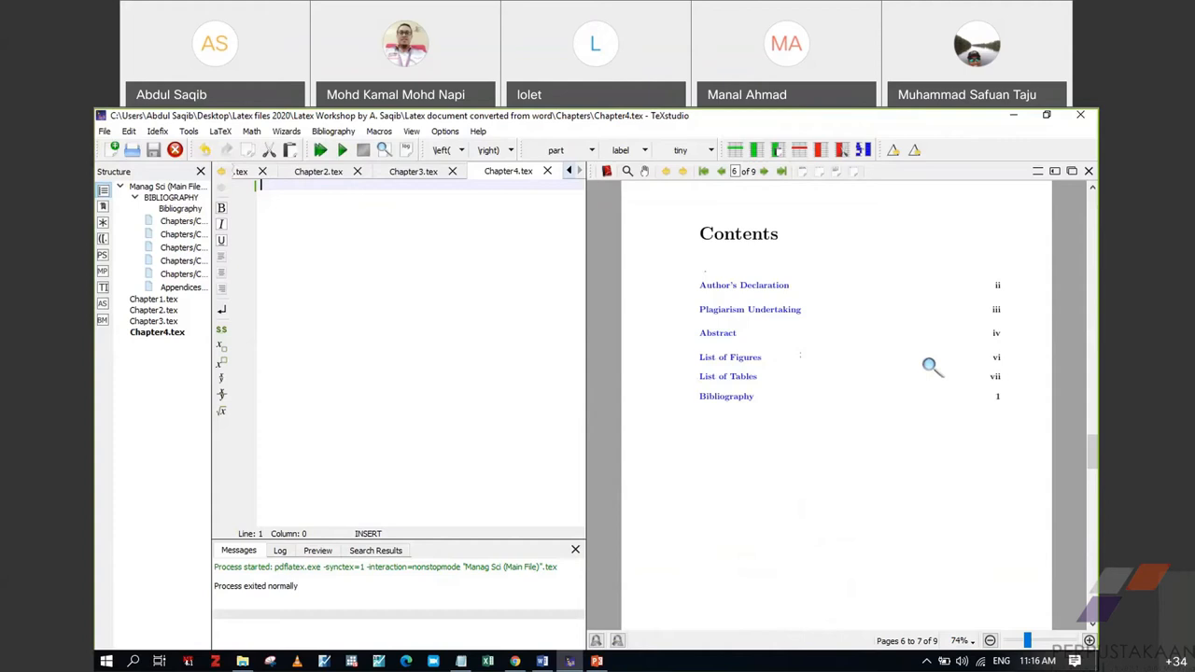
{"action": "mouse_move", "coordinate": [772, 380]}
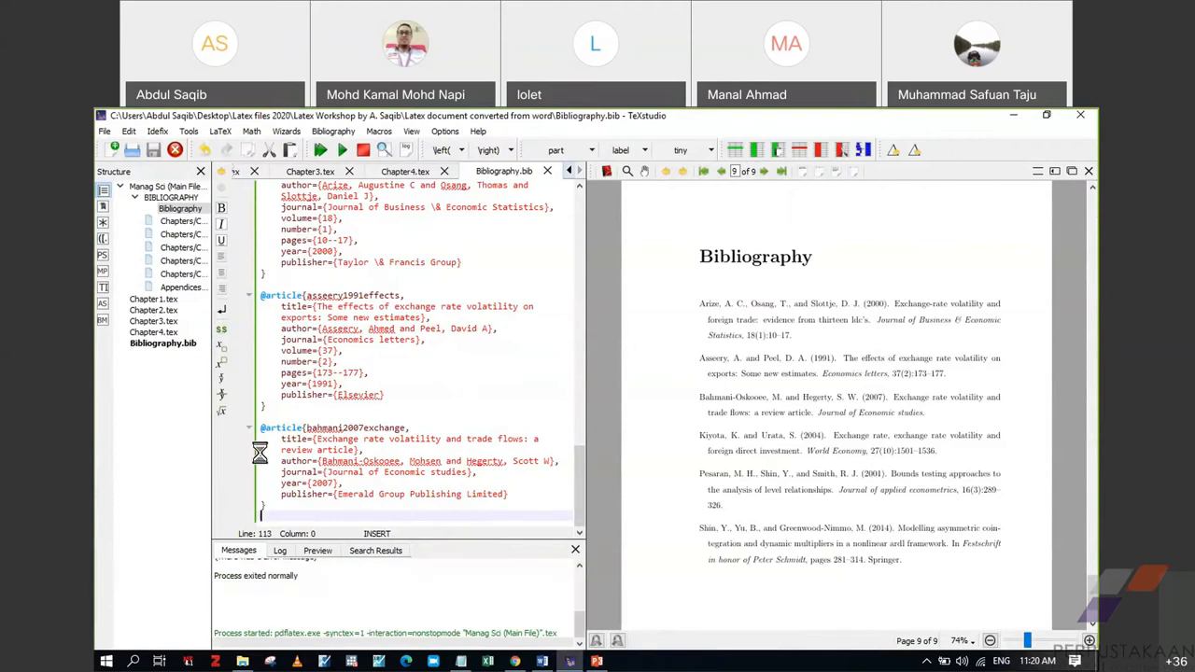
{"action": "mouse_move", "coordinate": [502, 503]}
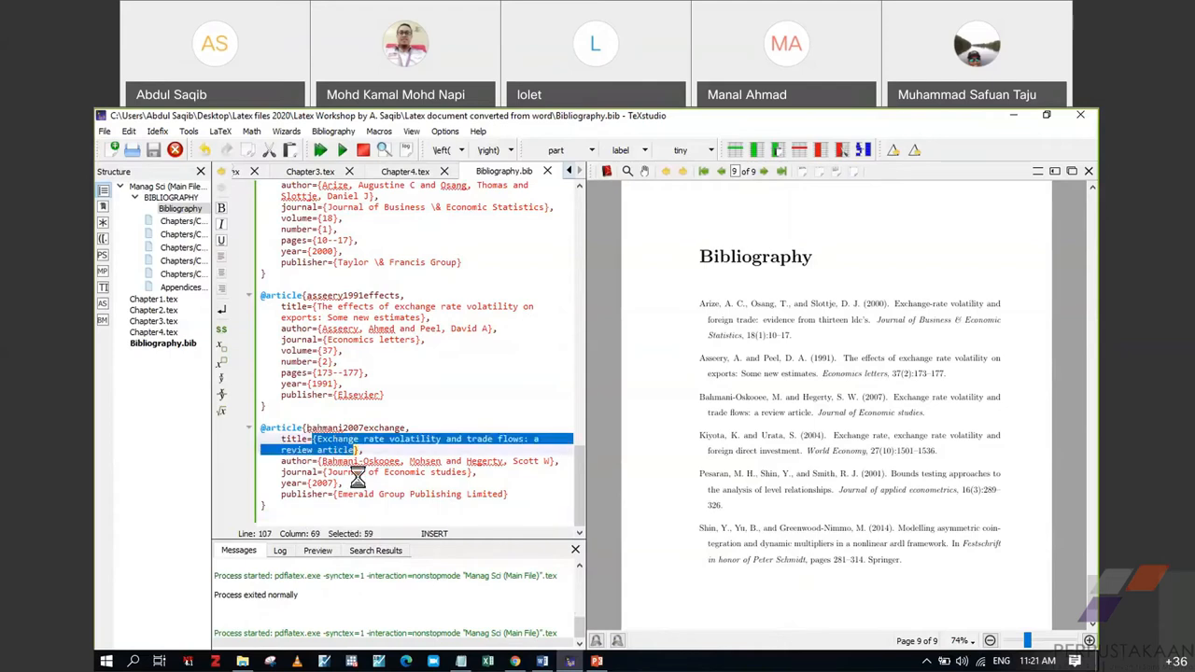
Step: Show Bibliography.bib's article entries and the PDF's Bibliography page of cited references
{"action": "left_click", "coordinate": [361, 439]}
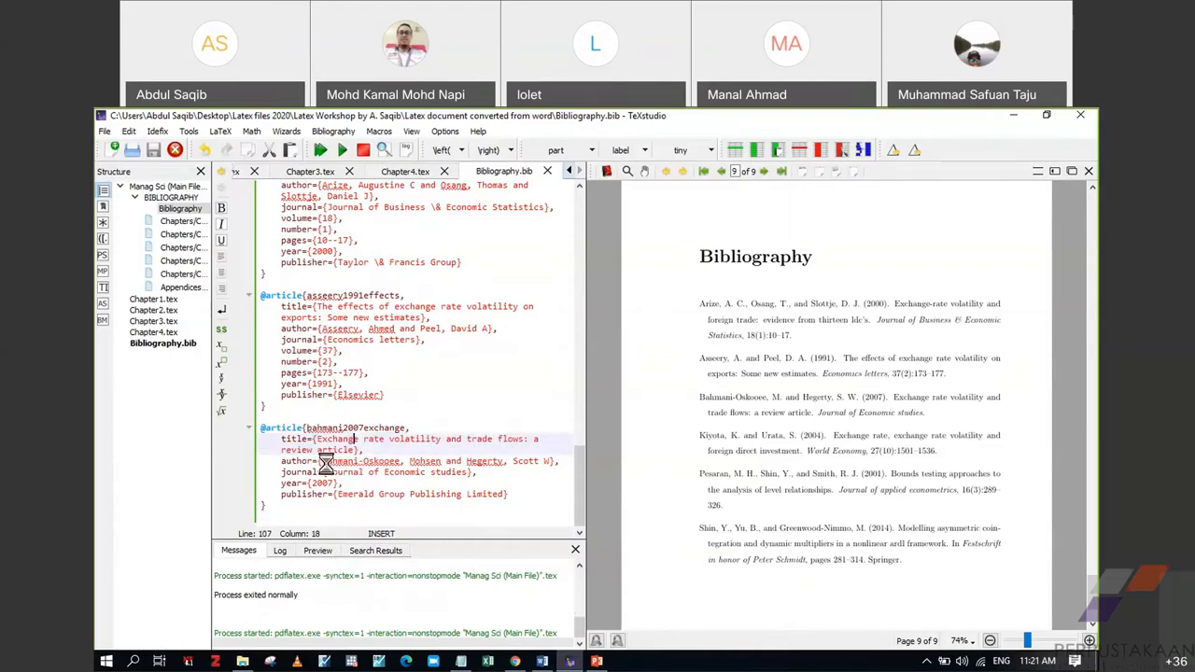
{"action": "left_click_drag", "start_coordinate": [322, 460], "coordinate": [551, 461]}
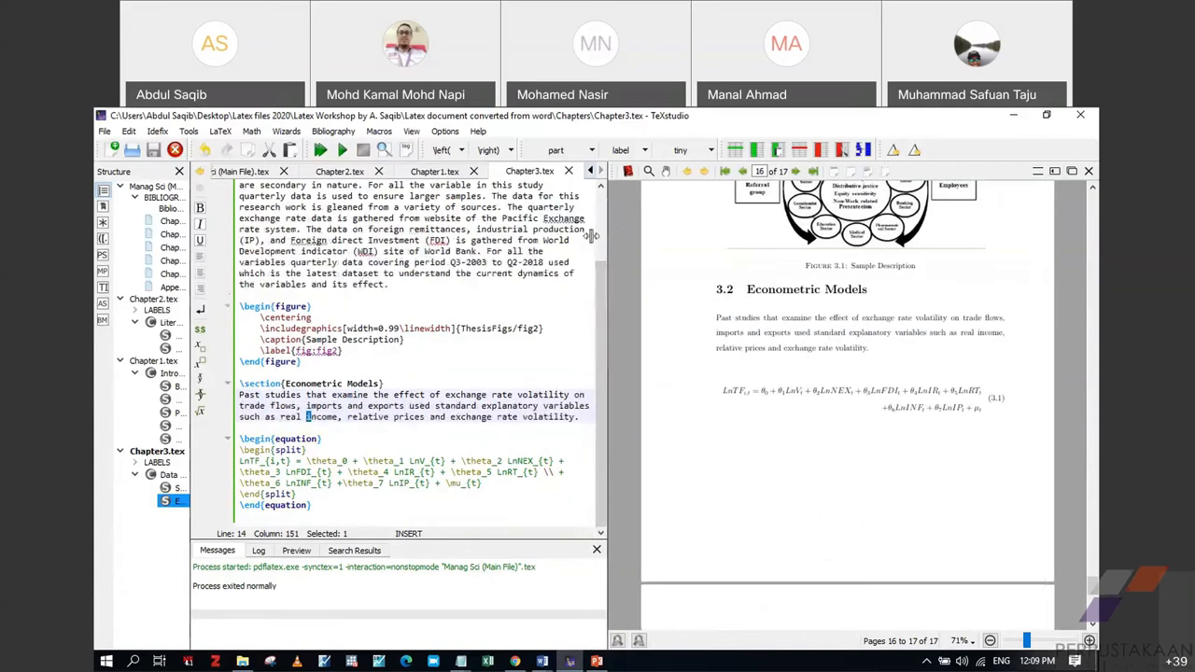
Step: Add a second \begin{equation} environment below the first in Chapter3.tex and clear its placeholder
{"action": "left_click", "coordinate": [314, 505]}
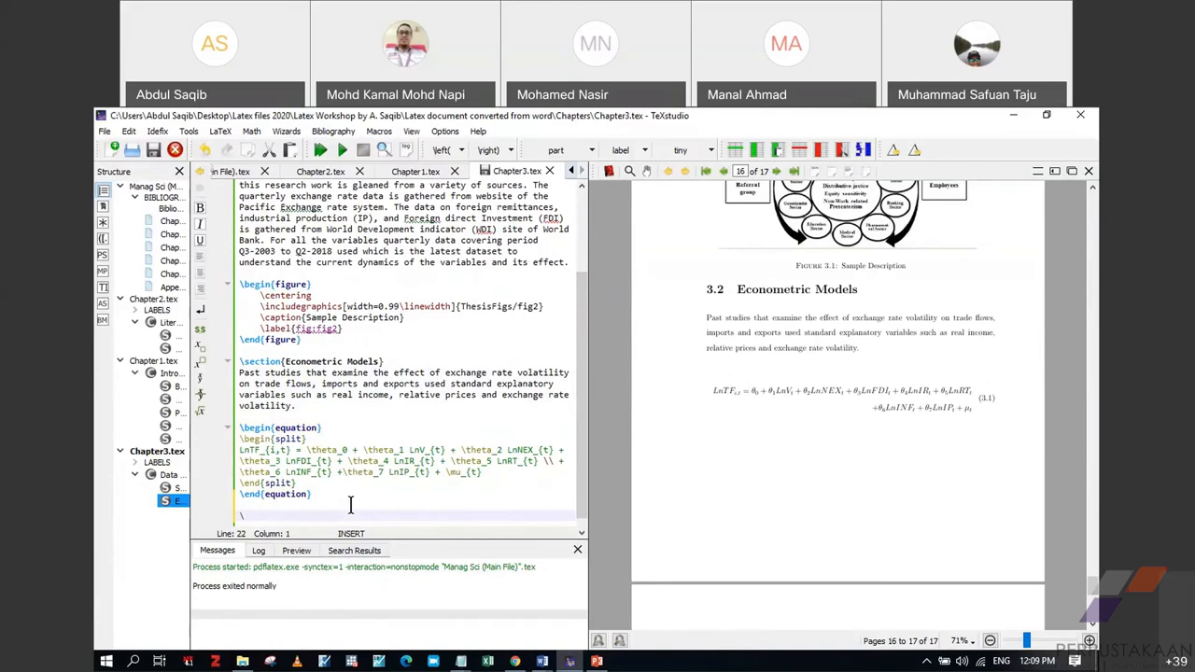
{"action": "type", "text": "\\begin"}
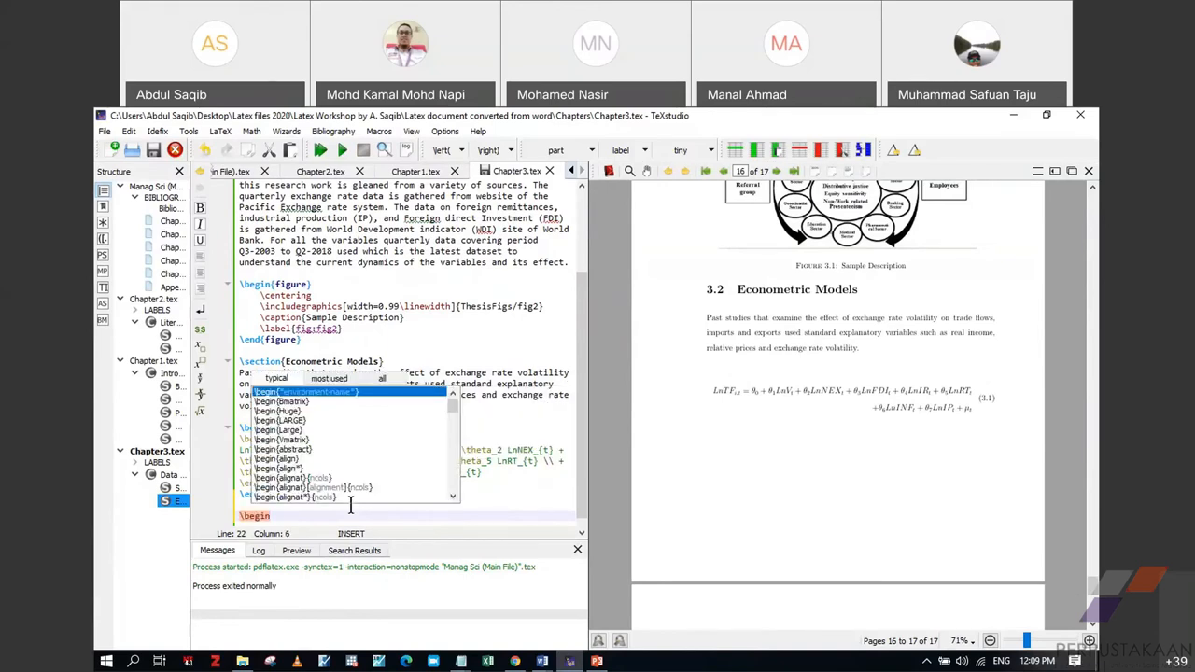
{"action": "type", "text": "{"}
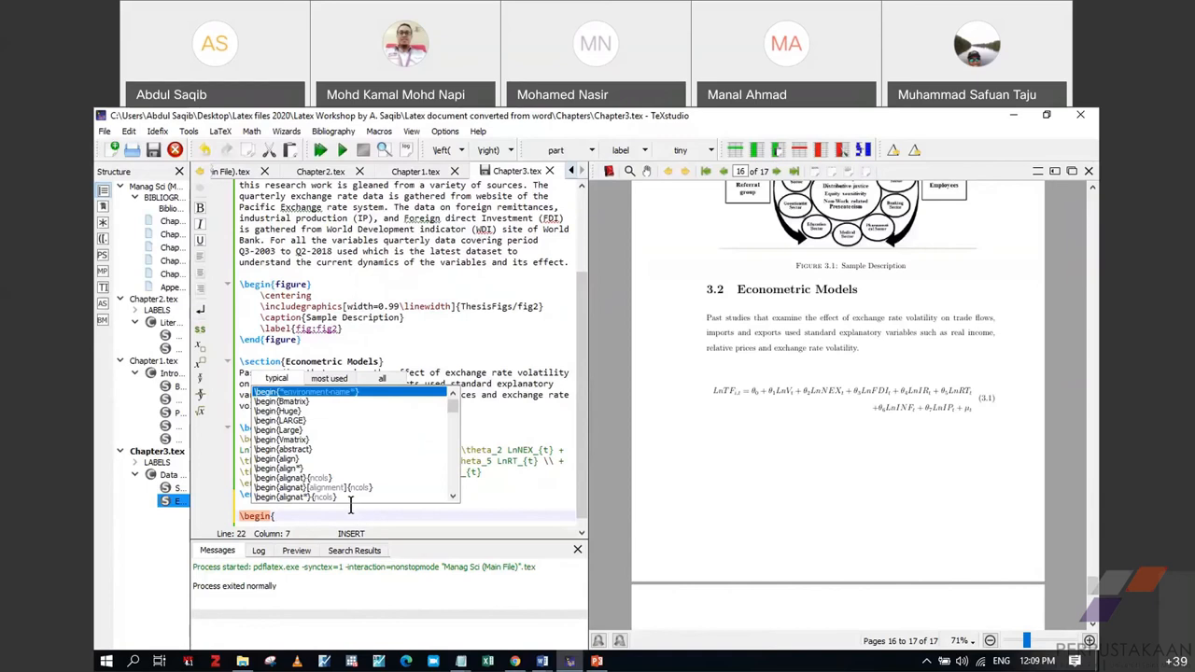
{"action": "type", "text": "equation"}
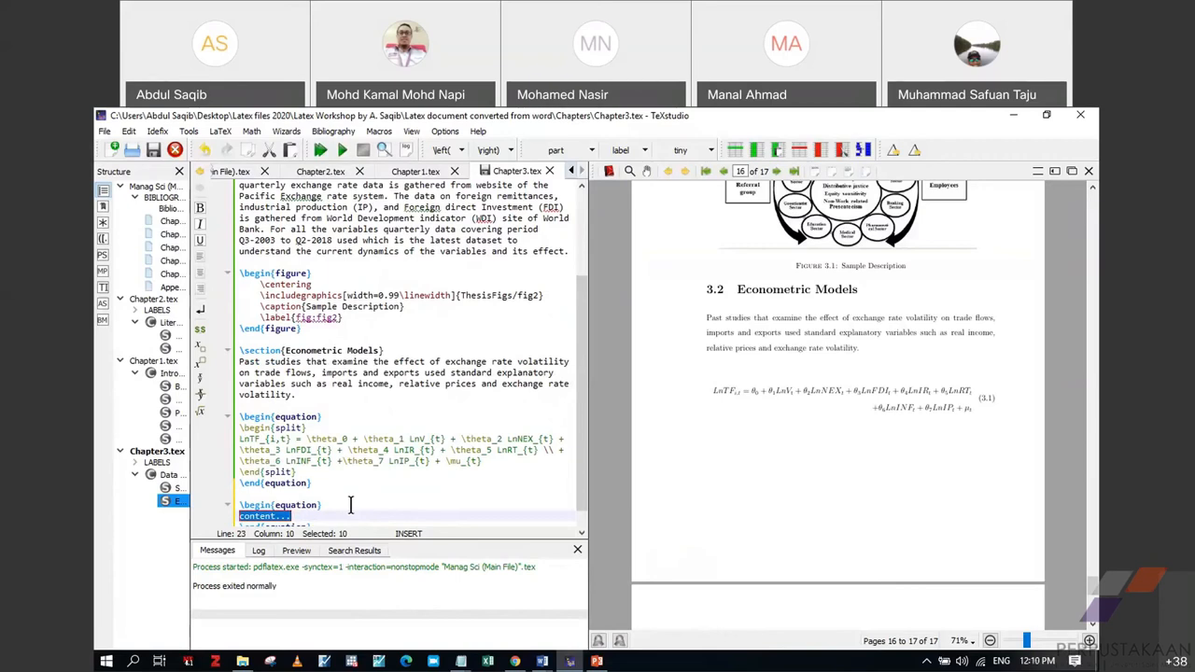
{"action": "key", "text": "Delete"}
{"action": "type", "text": "\\begin"}
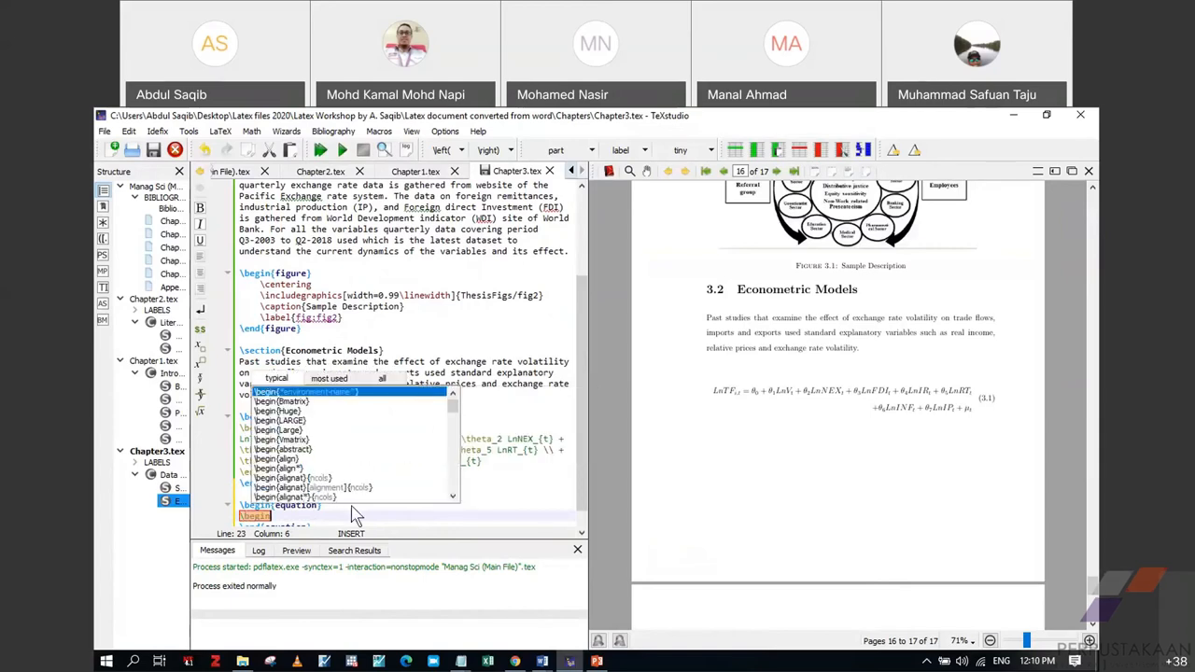
Step: Nest a \begin{split} environment inside the new equation via autocompletion
{"action": "type", "text": "s"}
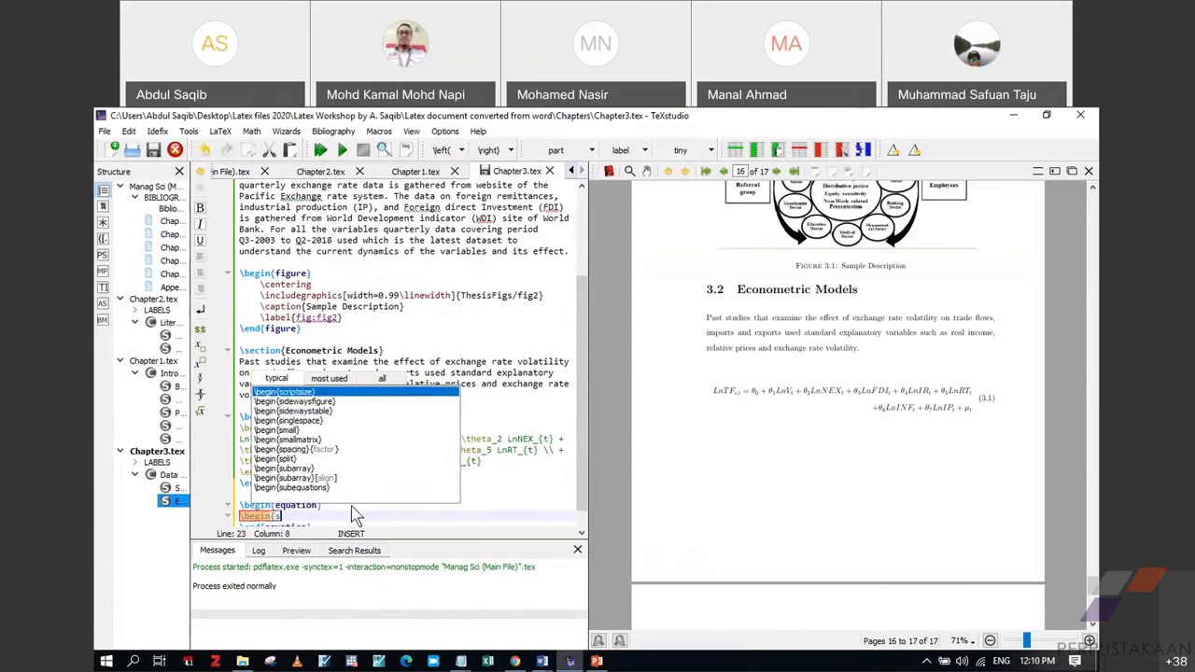
{"action": "type", "text": "split}"}
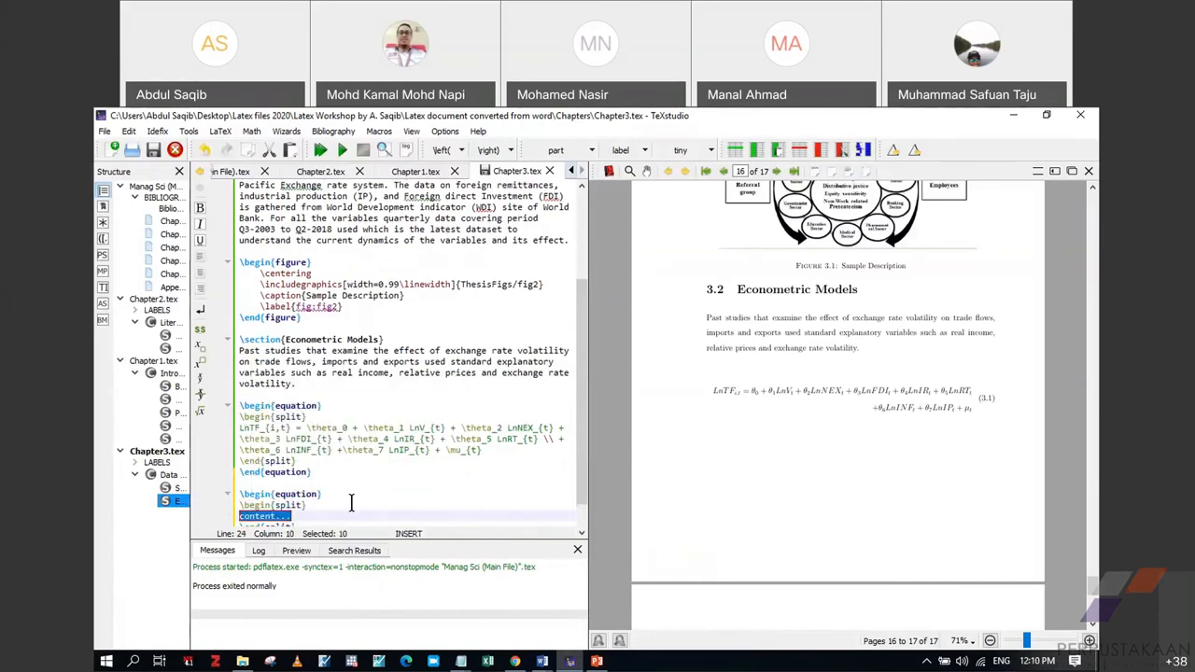
{"action": "scroll", "scroll_direction": "down", "scroll_amount": 3}
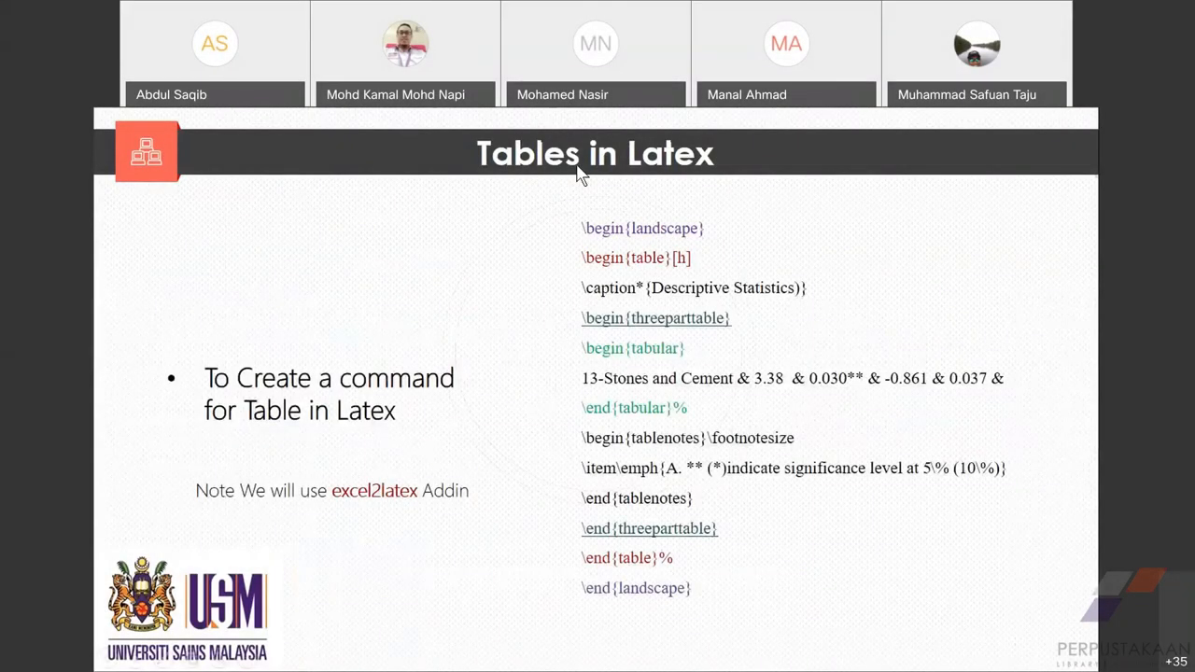
{"action": "mouse_move", "coordinate": [576, 611]}
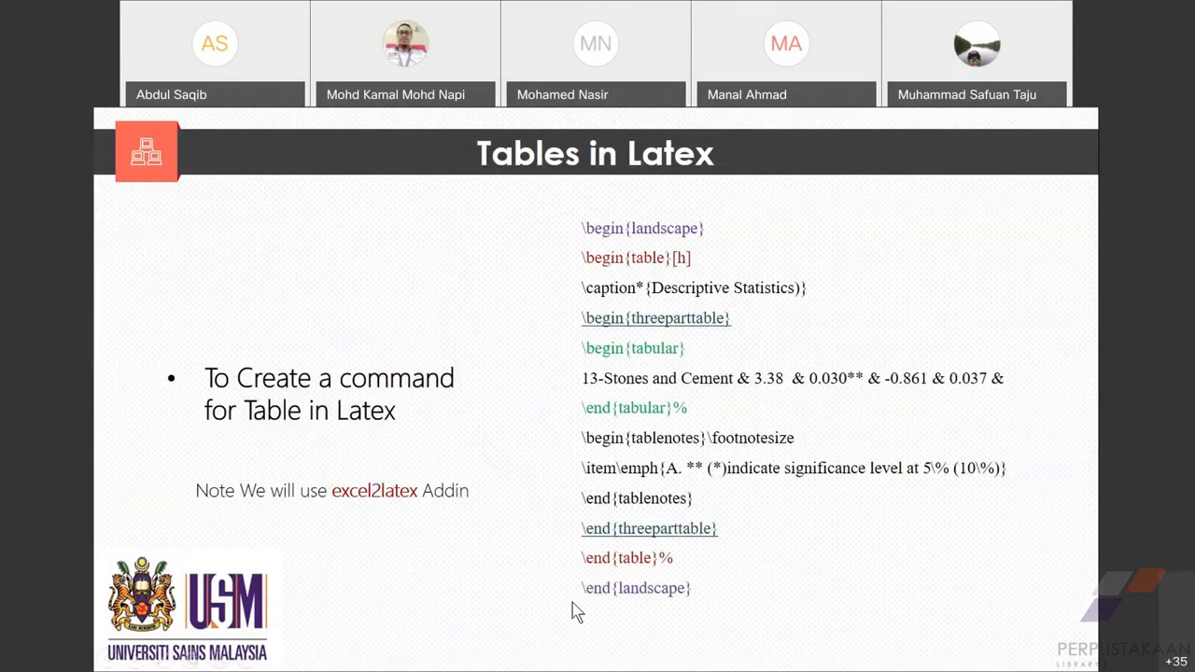
{"action": "mouse_move", "coordinate": [908, 394]}
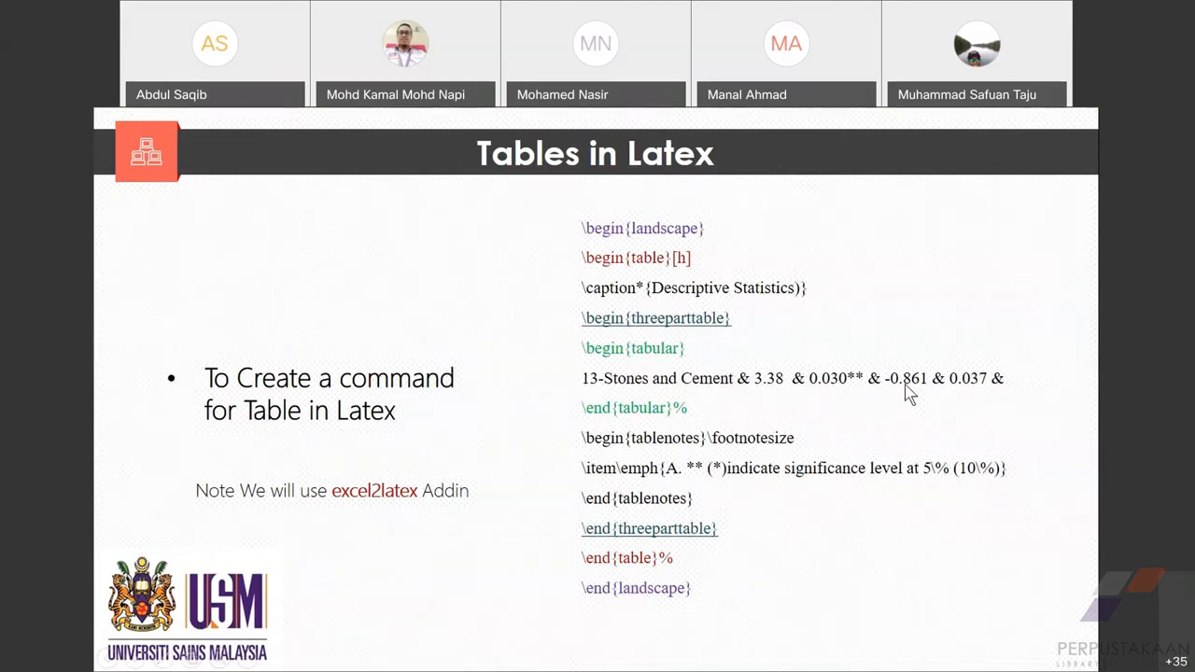
{"action": "mouse_move", "coordinate": [596, 325]}
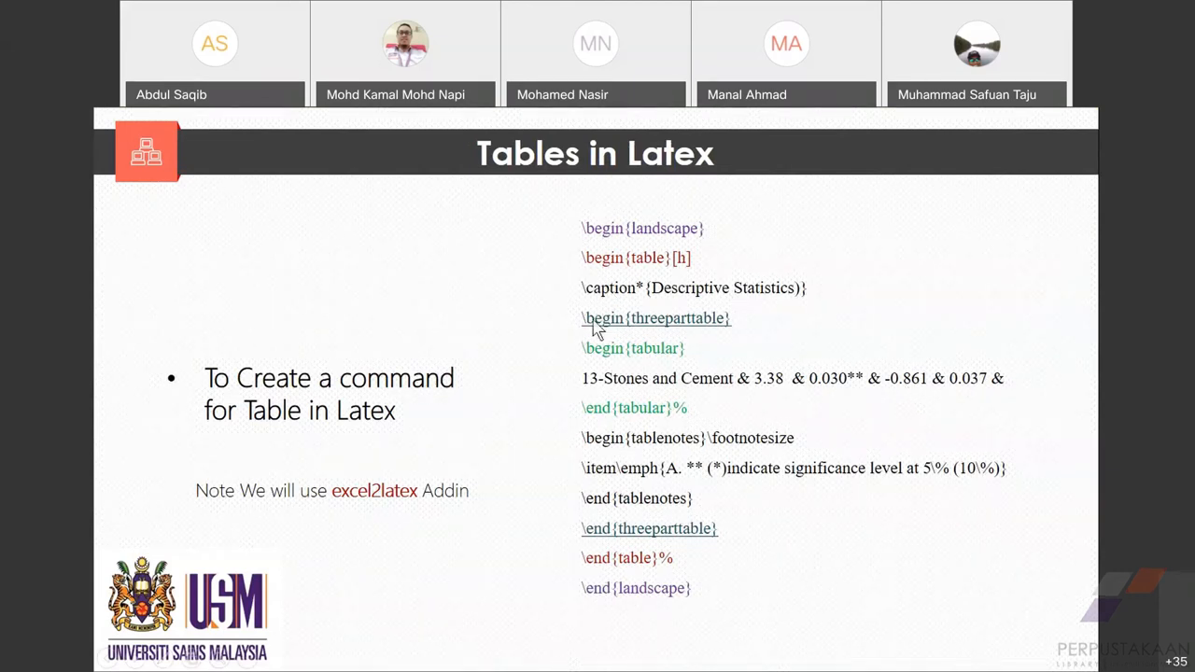
{"action": "mouse_move", "coordinate": [676, 531]}
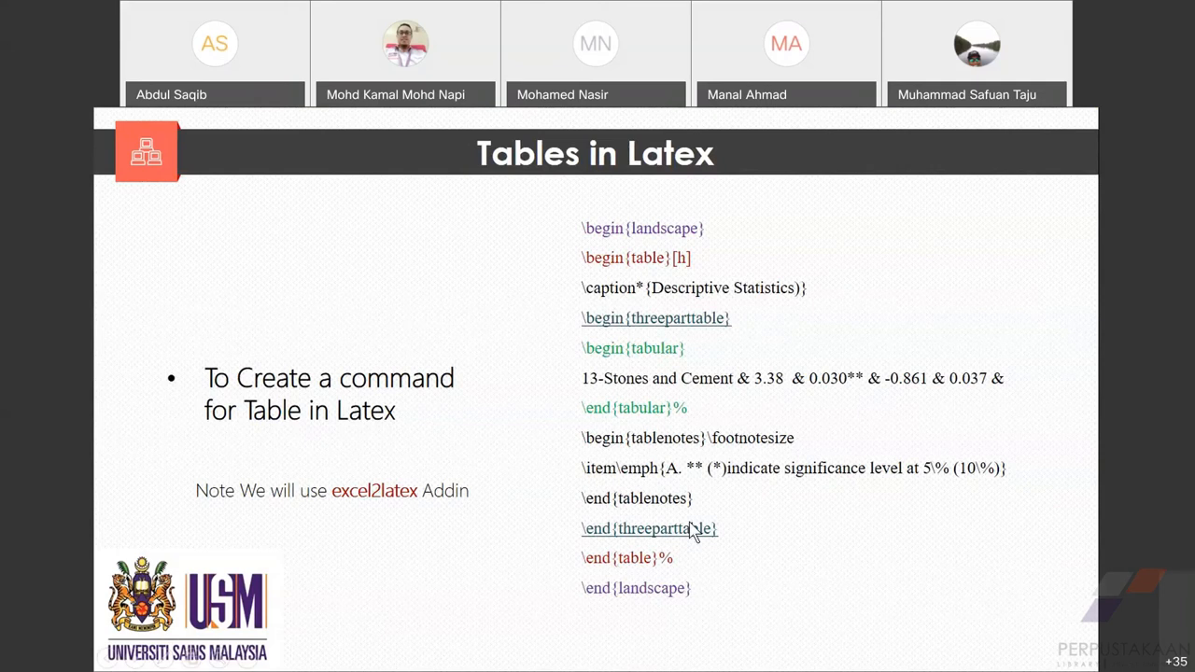
{"action": "mouse_move", "coordinate": [698, 439]}
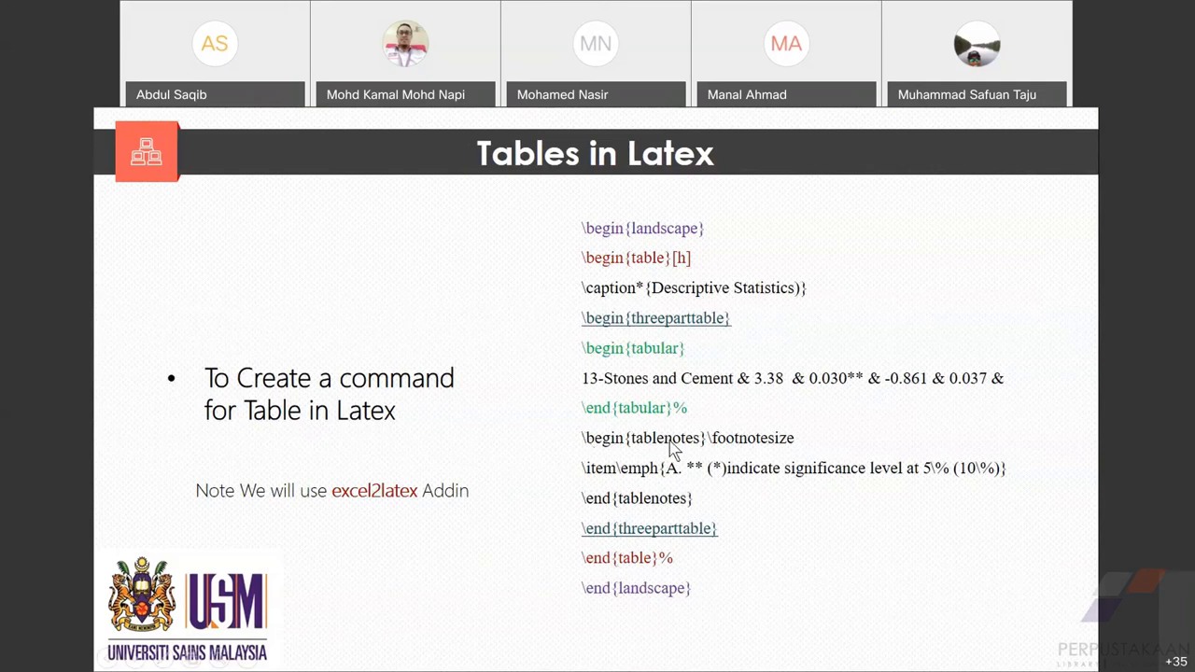
{"action": "mouse_move", "coordinate": [270, 456]}
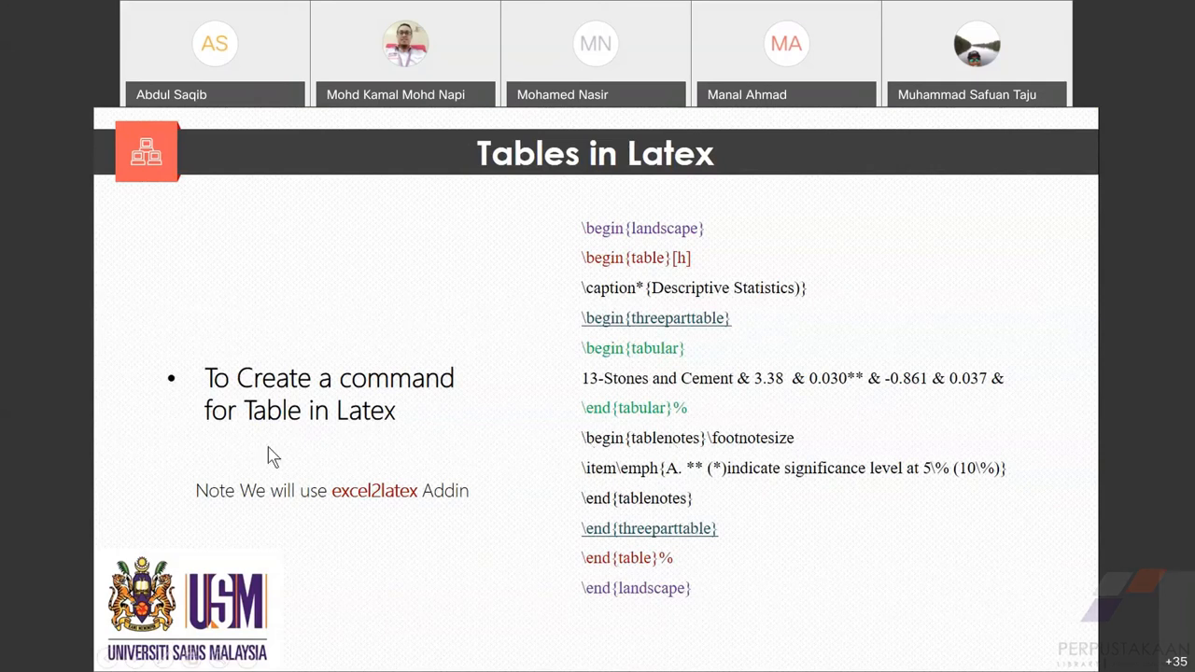
{"action": "mouse_move", "coordinate": [250, 490]}
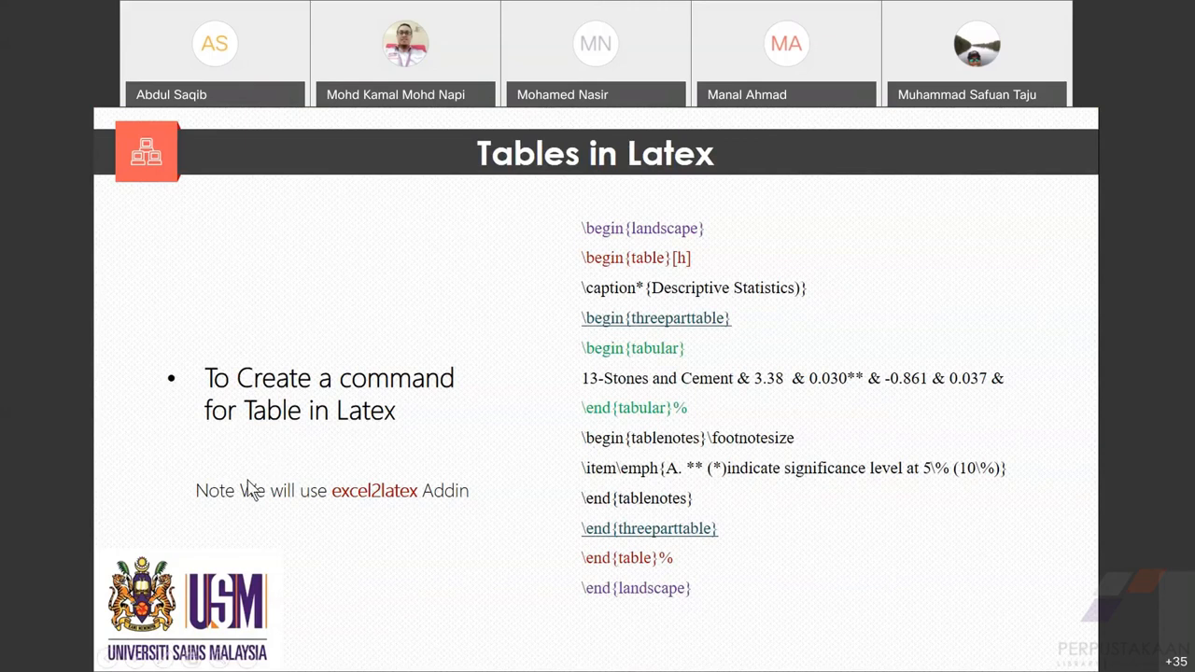
{"action": "mouse_move", "coordinate": [302, 476]}
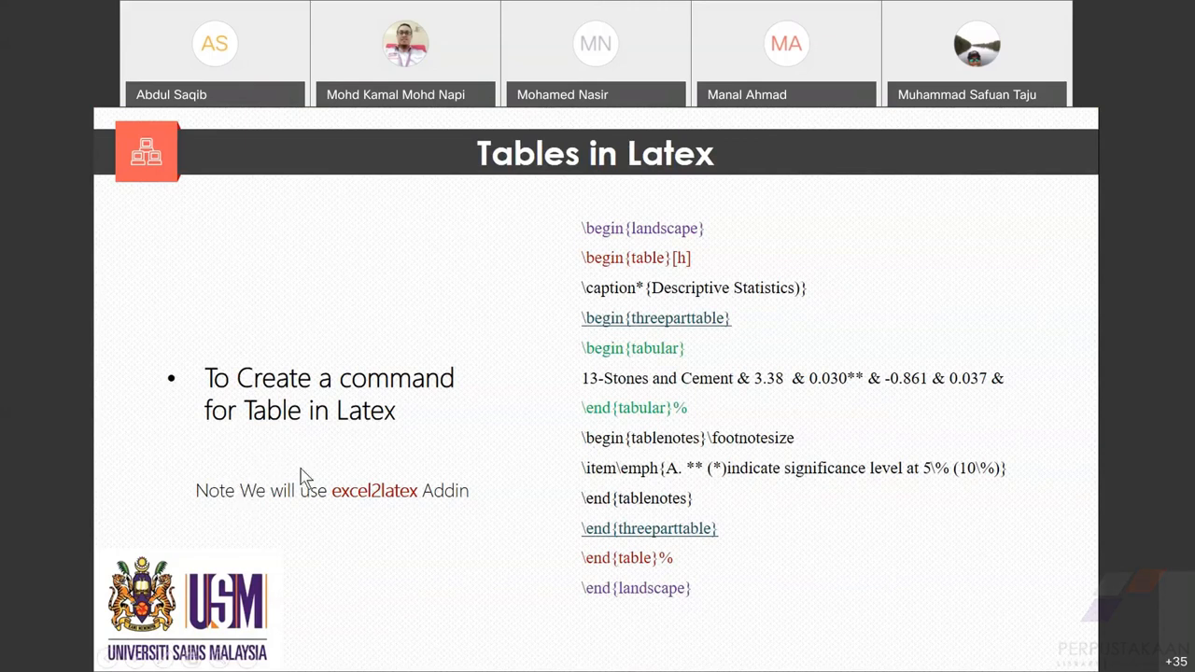
{"action": "mouse_move", "coordinate": [493, 511]}
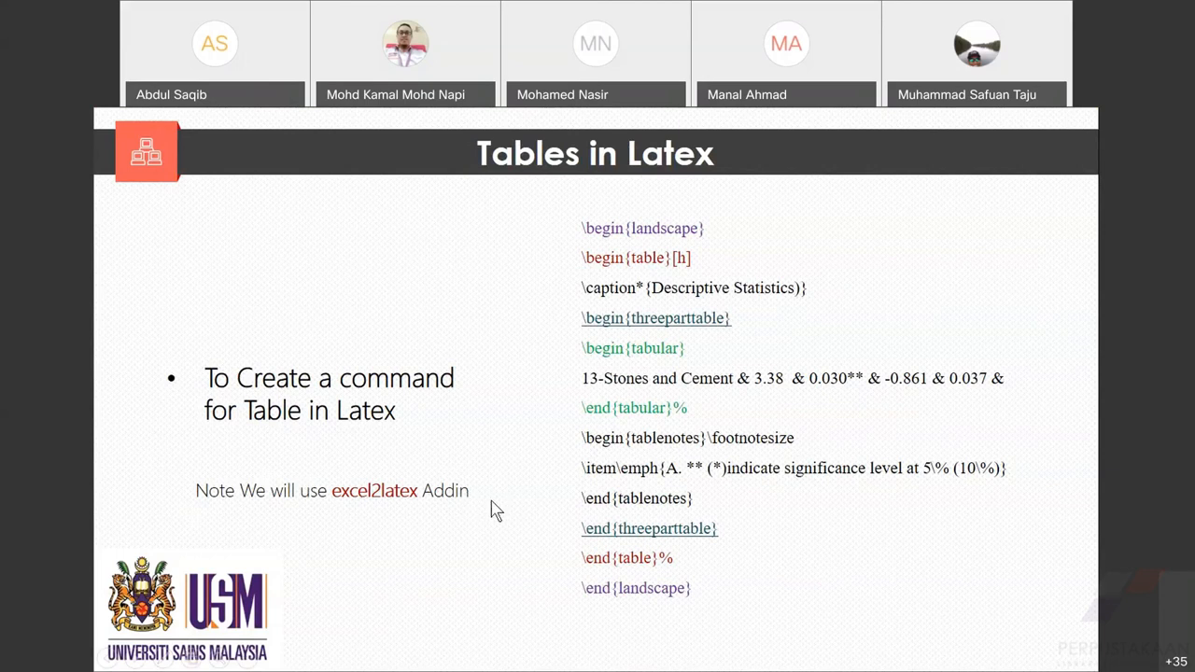